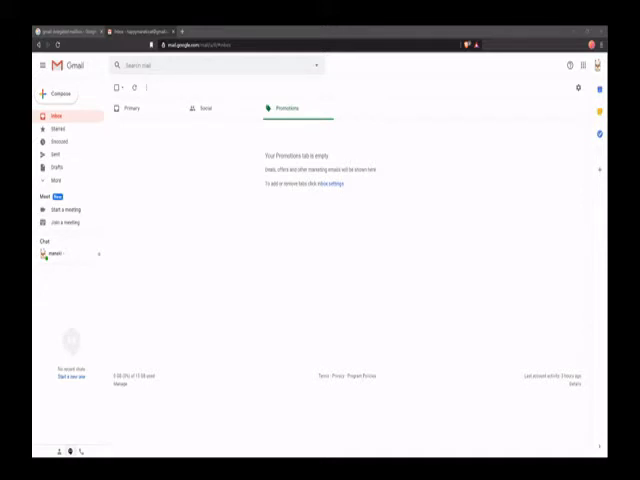
mouse_move(594, 292)
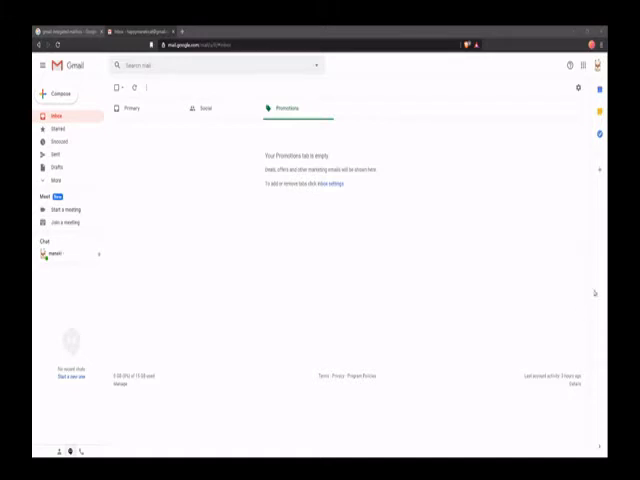
mouse_move(508, 254)
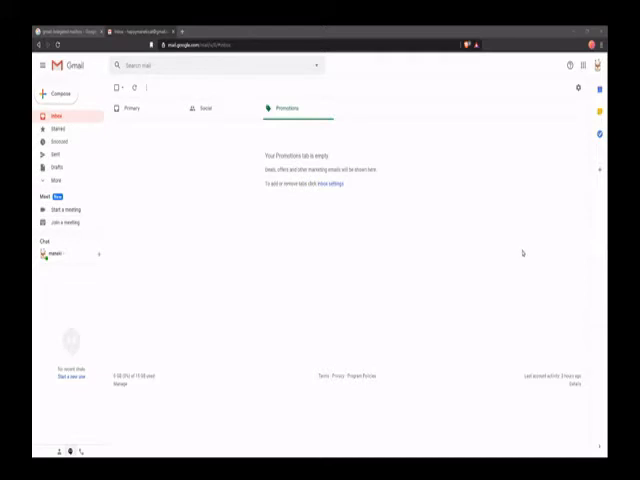
mouse_move(512, 240)
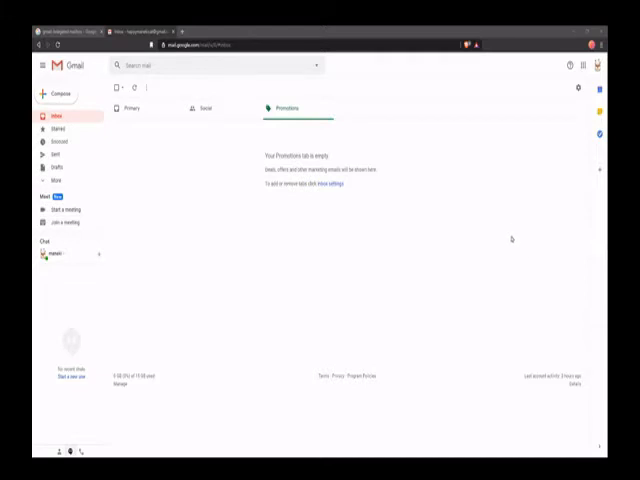
mouse_move(504, 240)
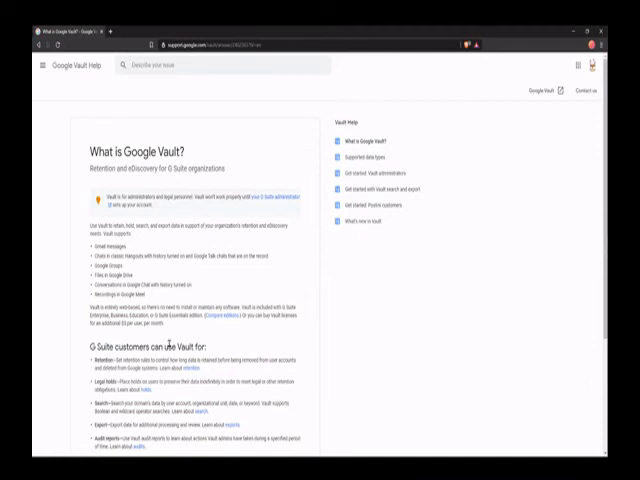
mouse_move(184, 330)
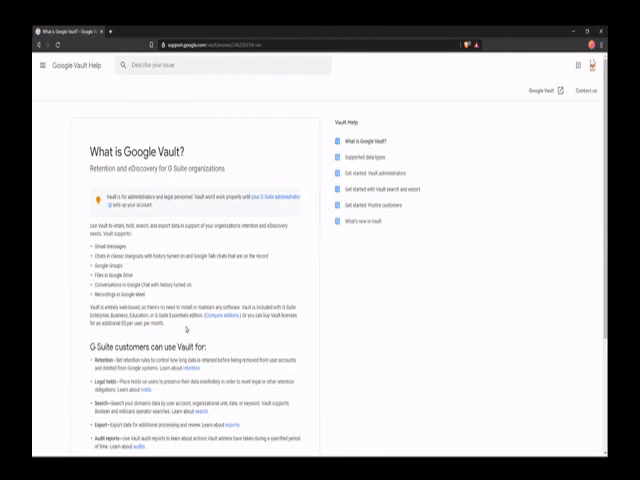